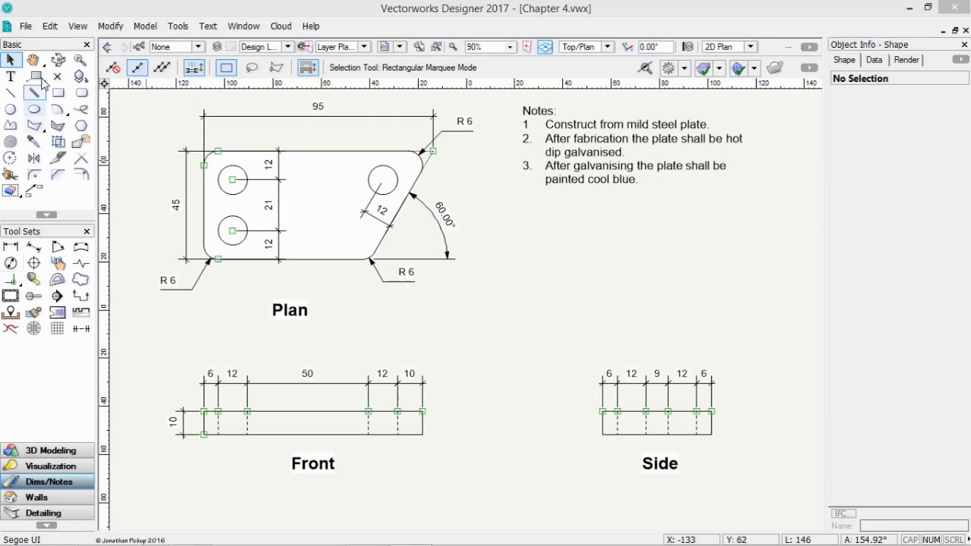
- Activate the Callout tool from the Dims/Notes tool set
click(33, 75)
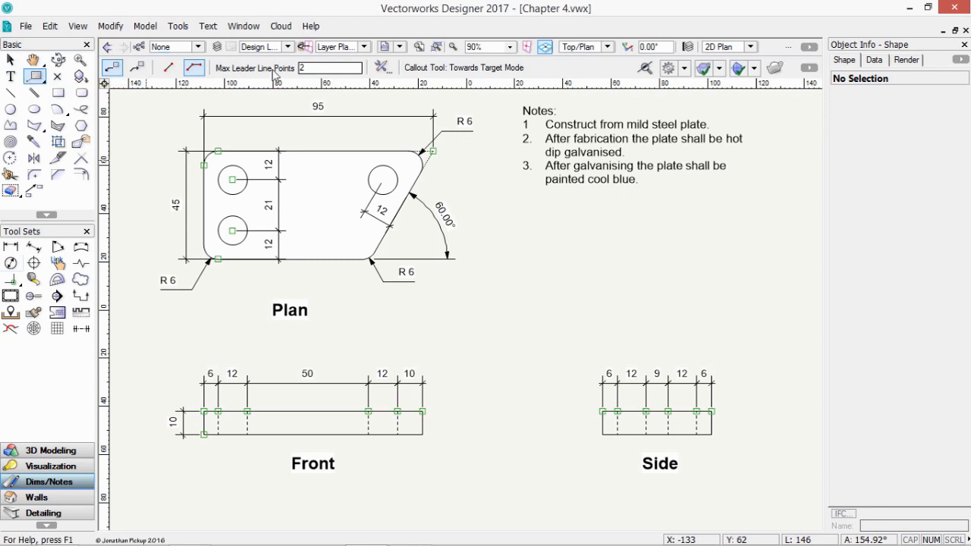
mouse_move(381, 67)
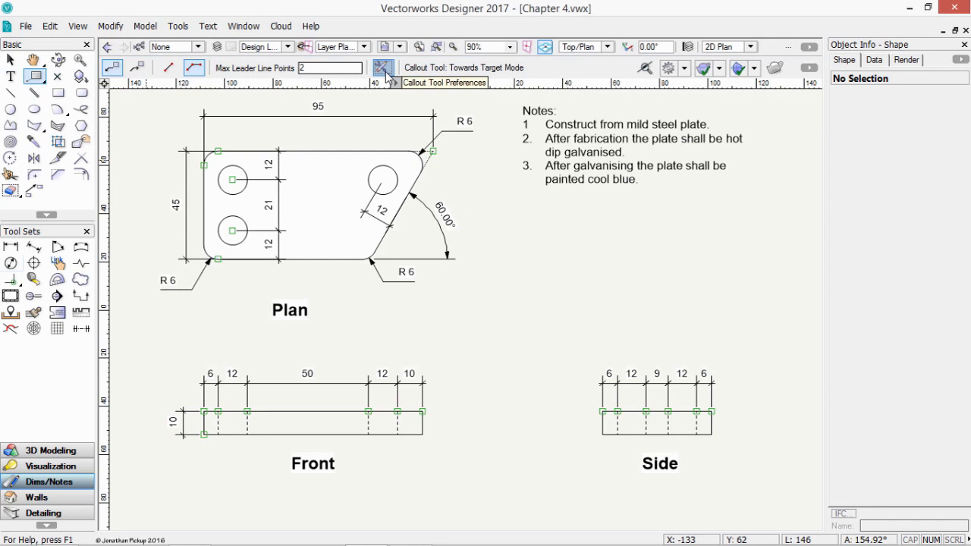
- Review Get Text from Database in Callout Preferences and reach the Marker choices
click(376, 67)
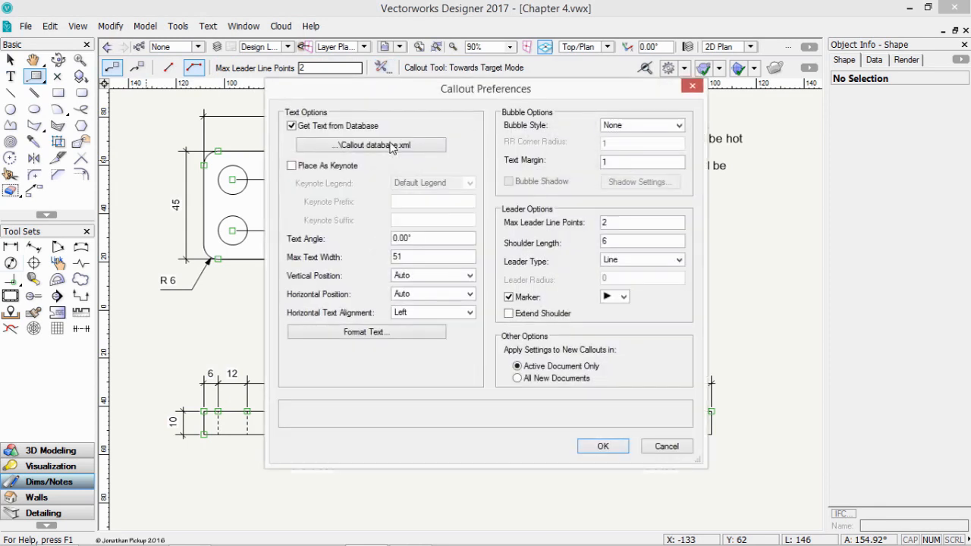
mouse_move(315, 126)
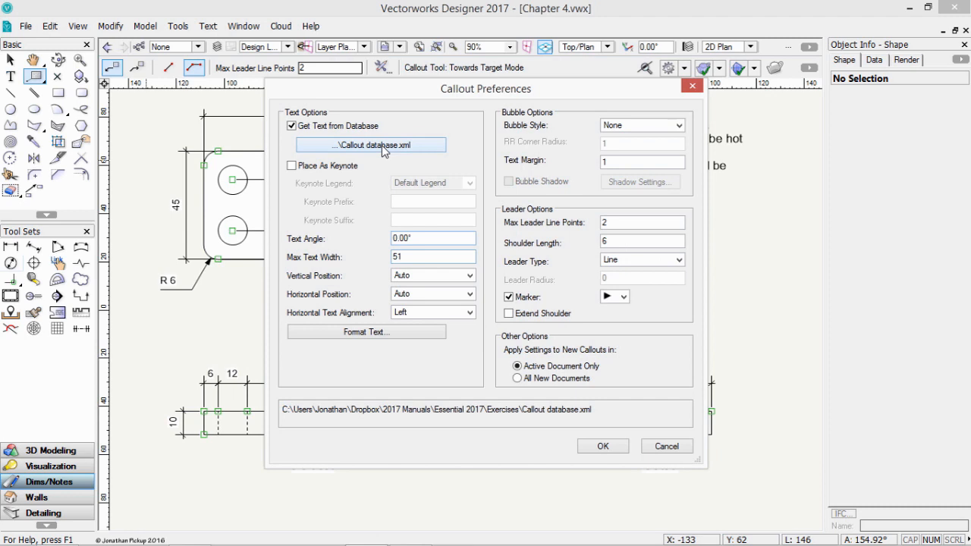
mouse_move(400, 156)
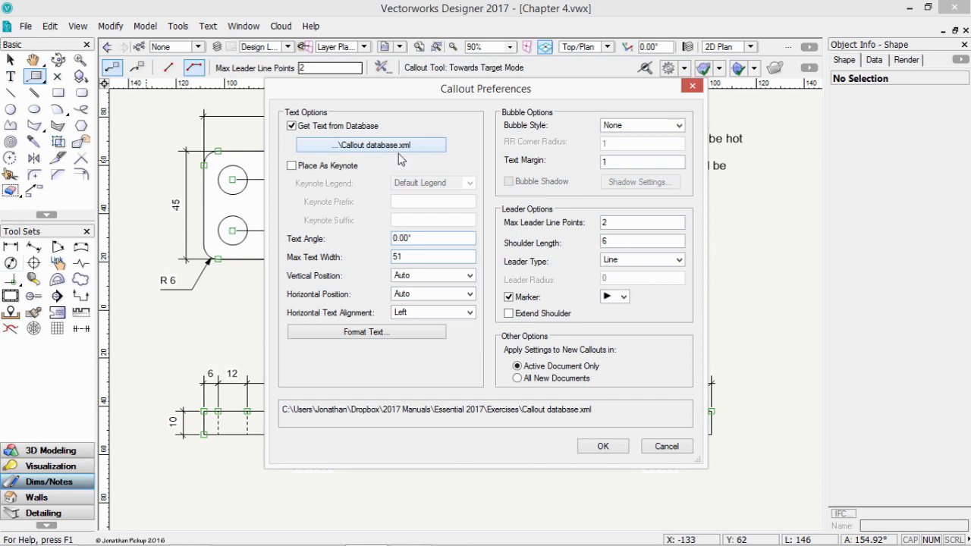
click(614, 295)
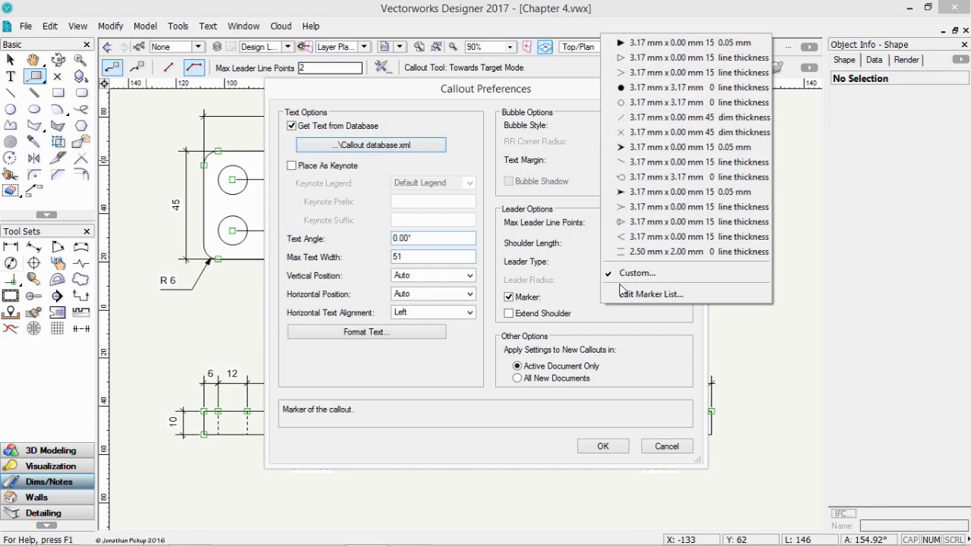
- Edit the marker to angle 45, open base, custom thickness 0.7 millimetres, and confirm
click(649, 295)
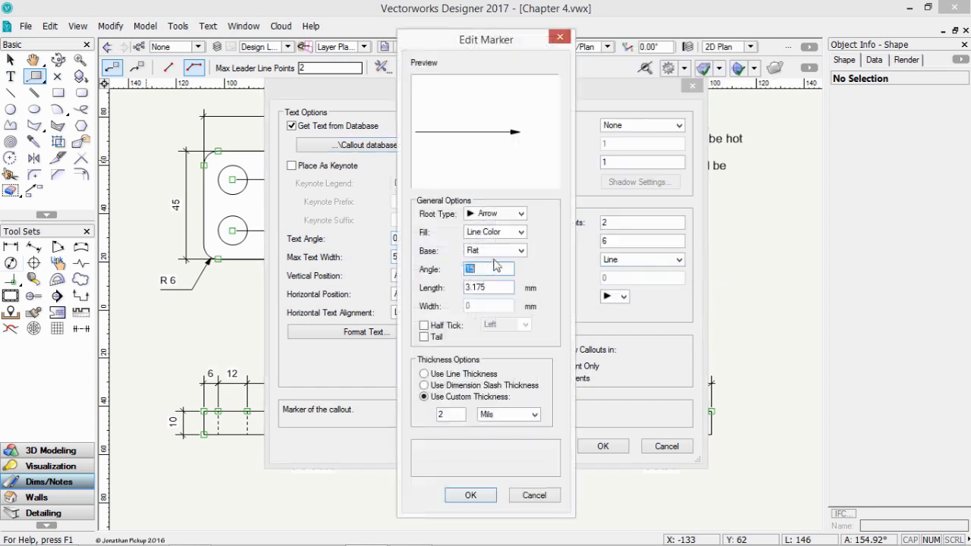
text(45)
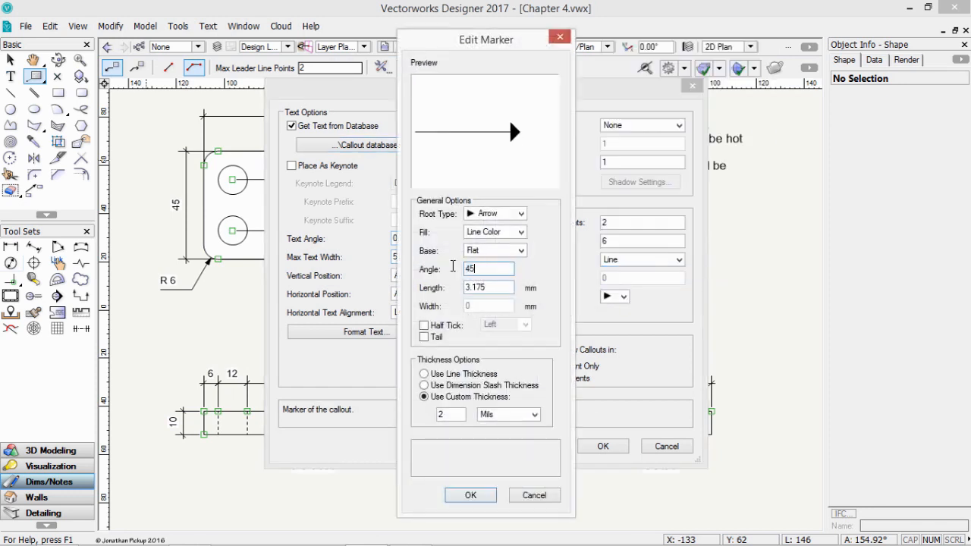
click(495, 250)
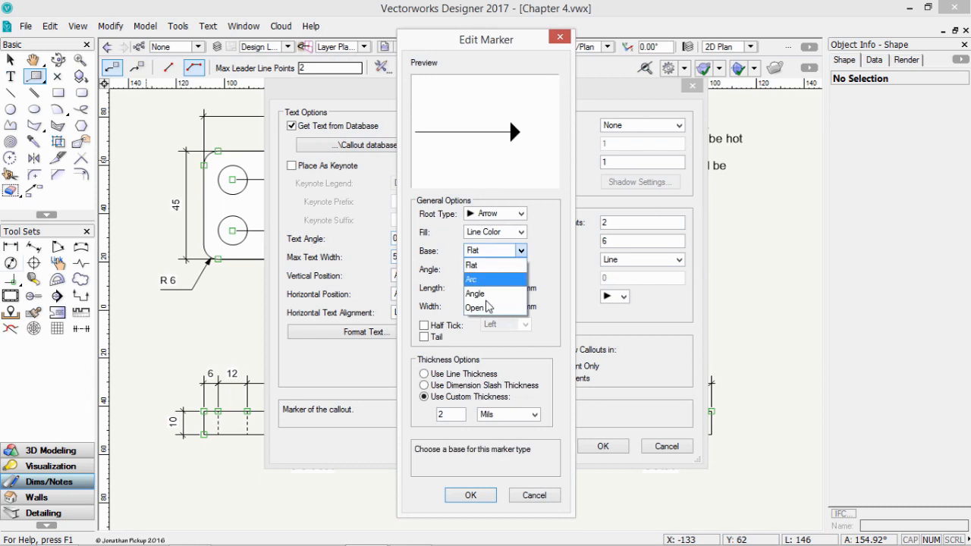
click(473, 306)
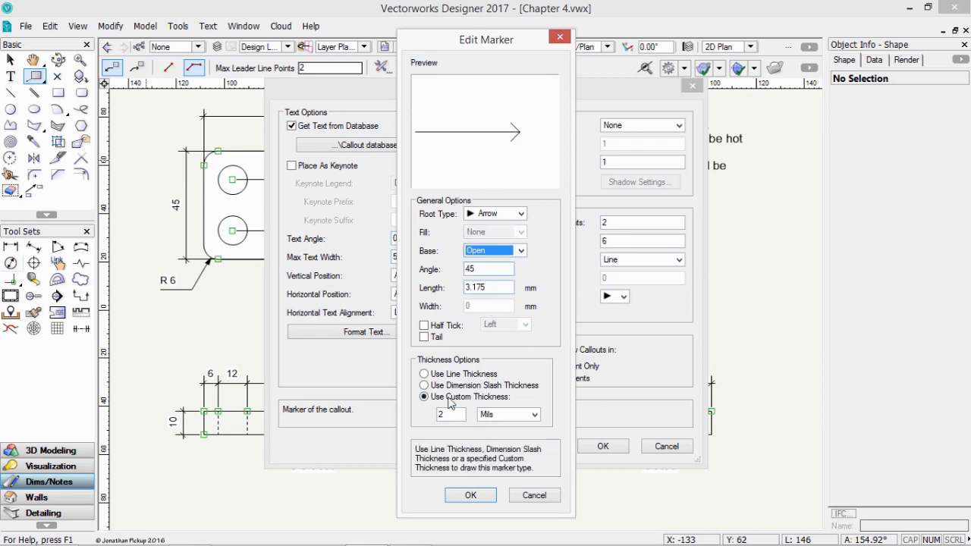
click(527, 414)
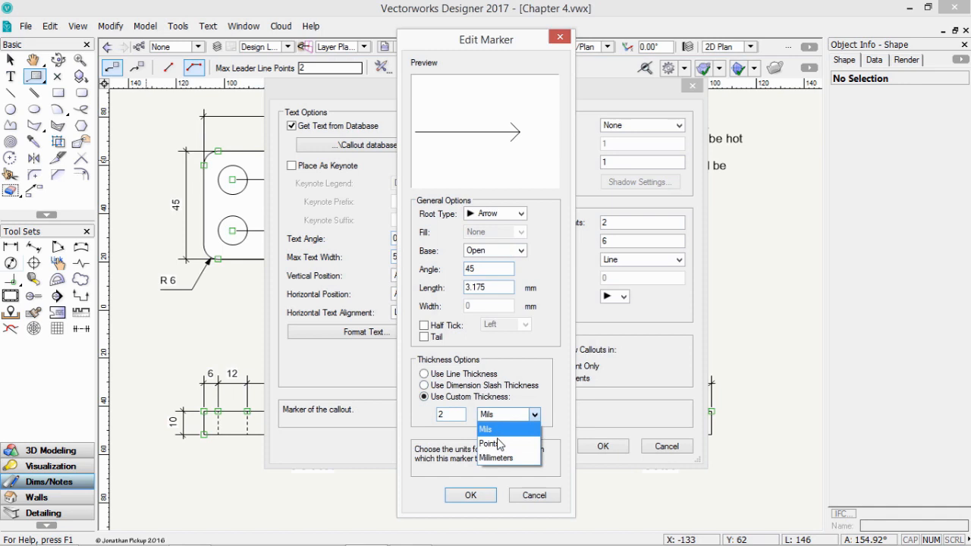
click(499, 458)
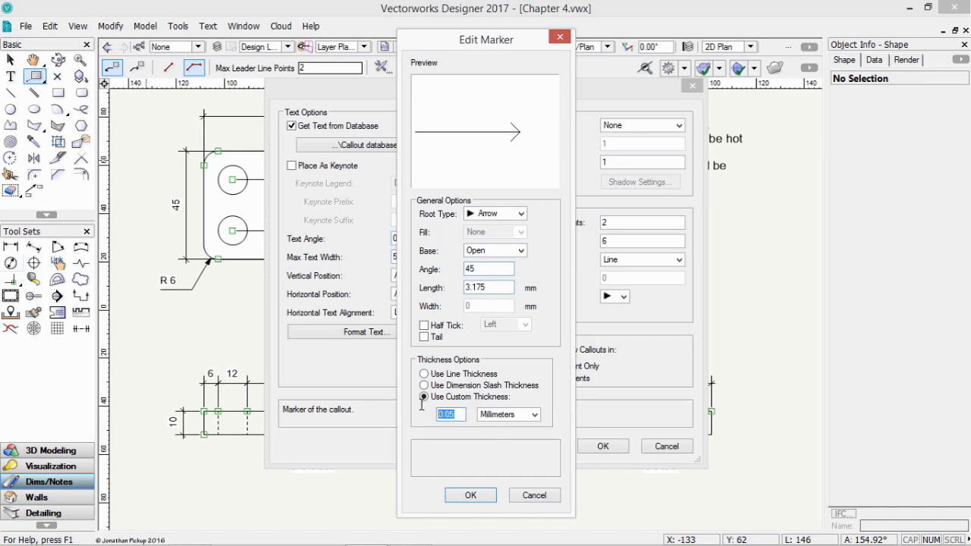
text(.7)
click(488, 287)
text(2)
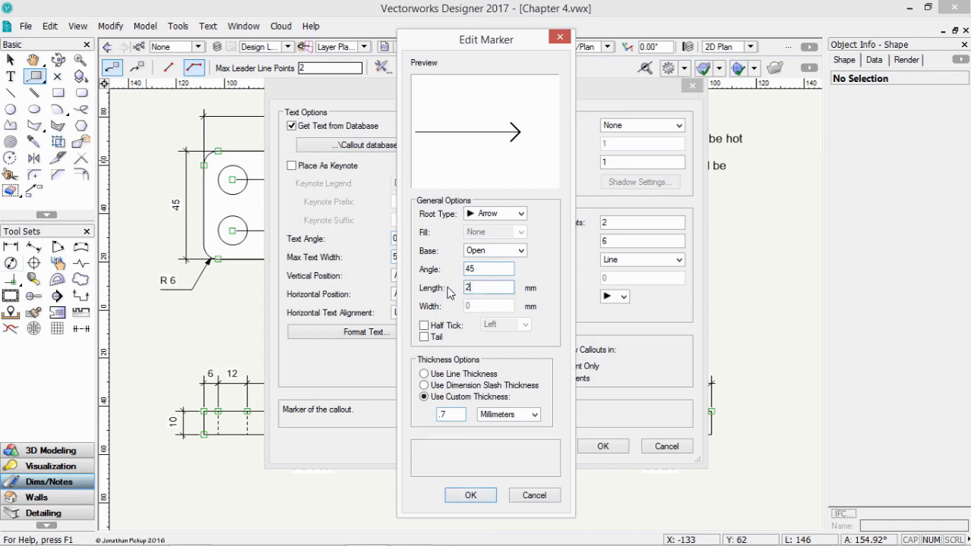
click(470, 494)
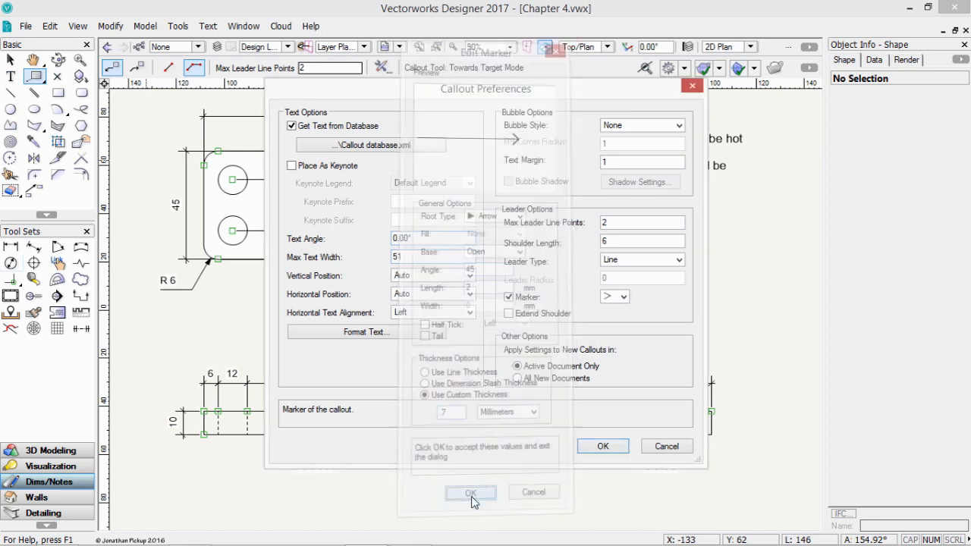
- Review the callout font in Format Text unchanged, then accept the Callout Preferences
click(471, 491)
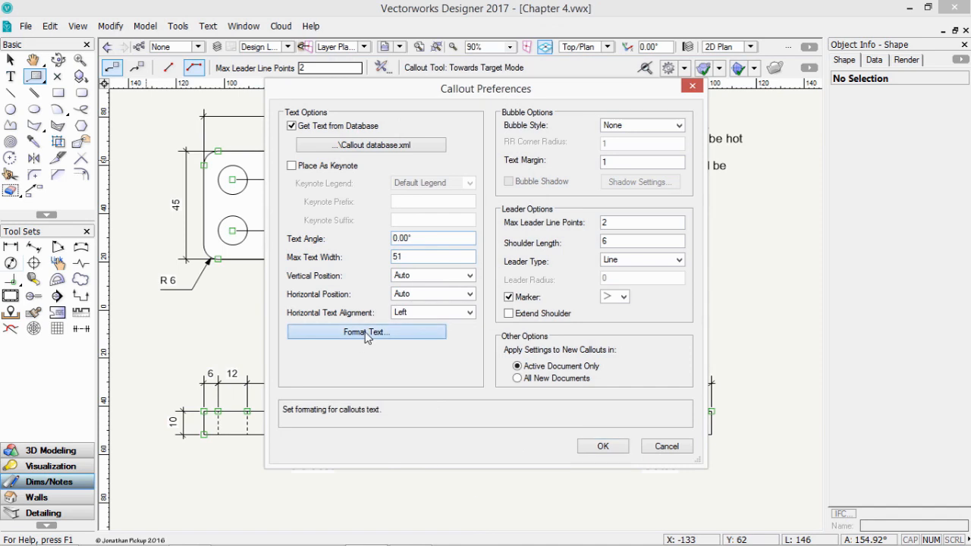
click(367, 330)
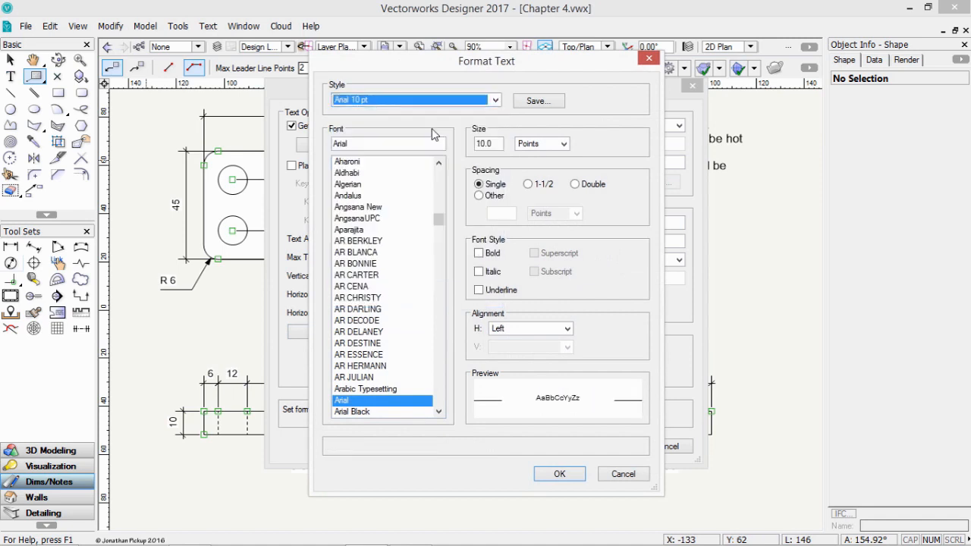
click(558, 473)
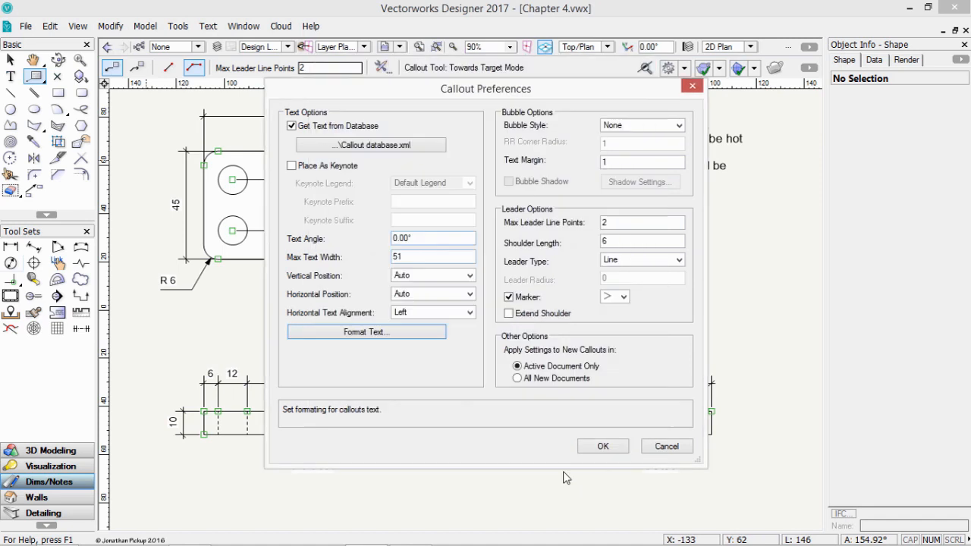
mouse_move(603, 445)
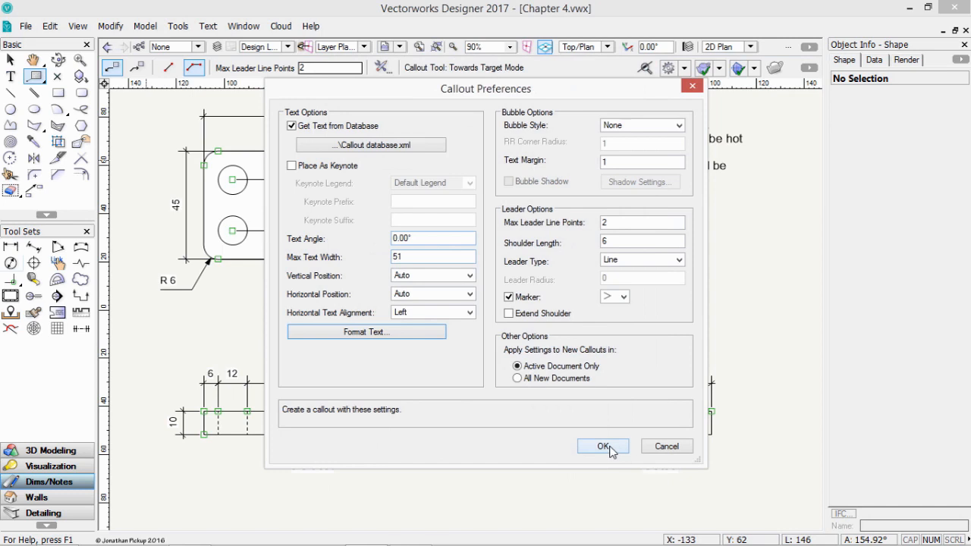
click(602, 446)
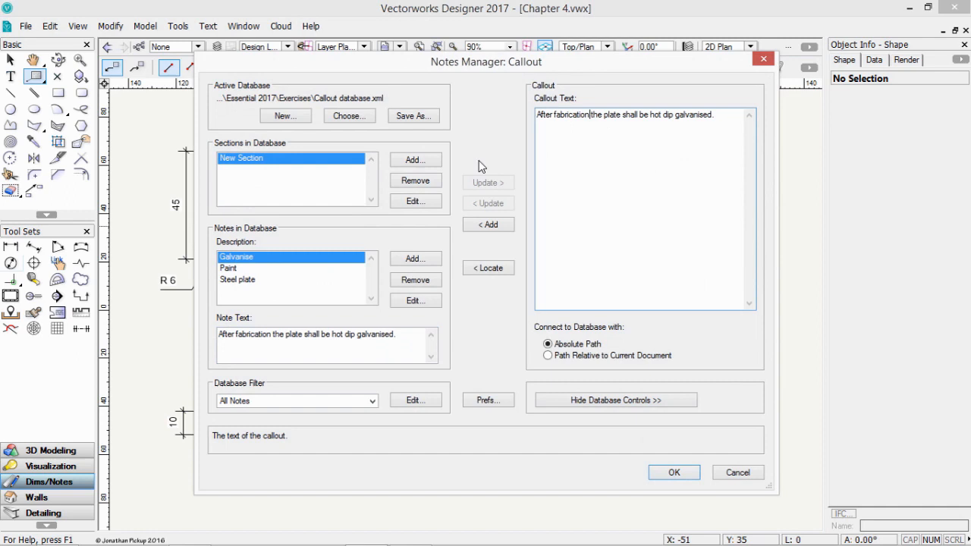
click(237, 279)
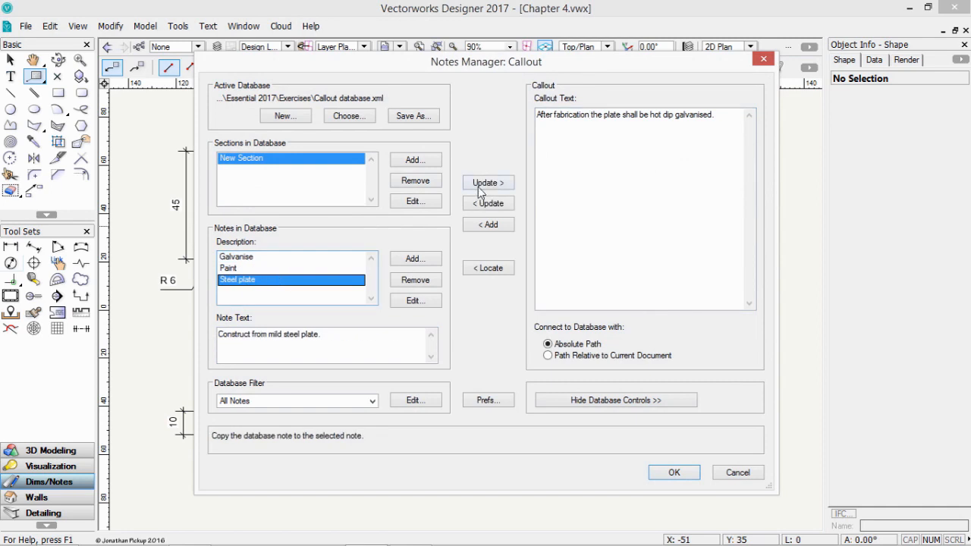
click(673, 472)
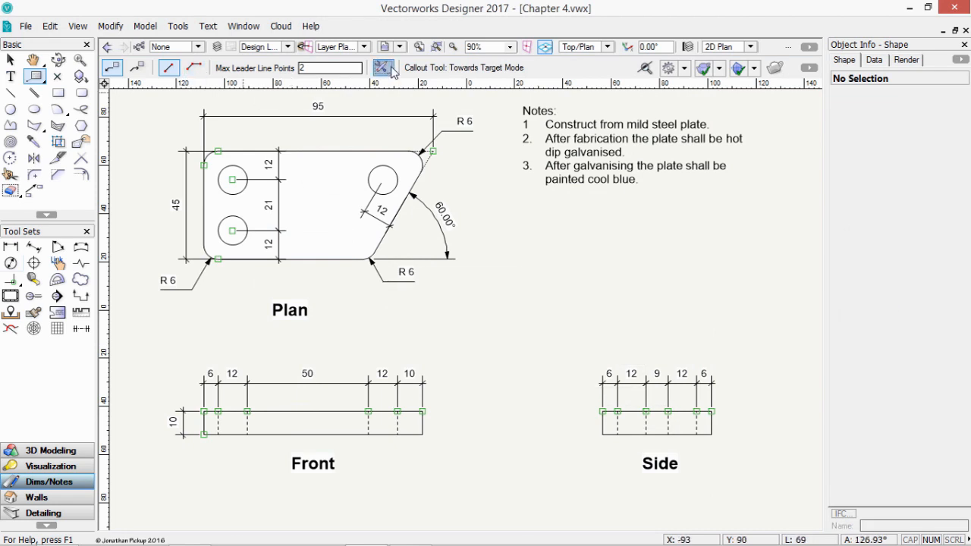
- In Callout Preferences, uncheck Get Text from Database so callouts take typed text
click(379, 67)
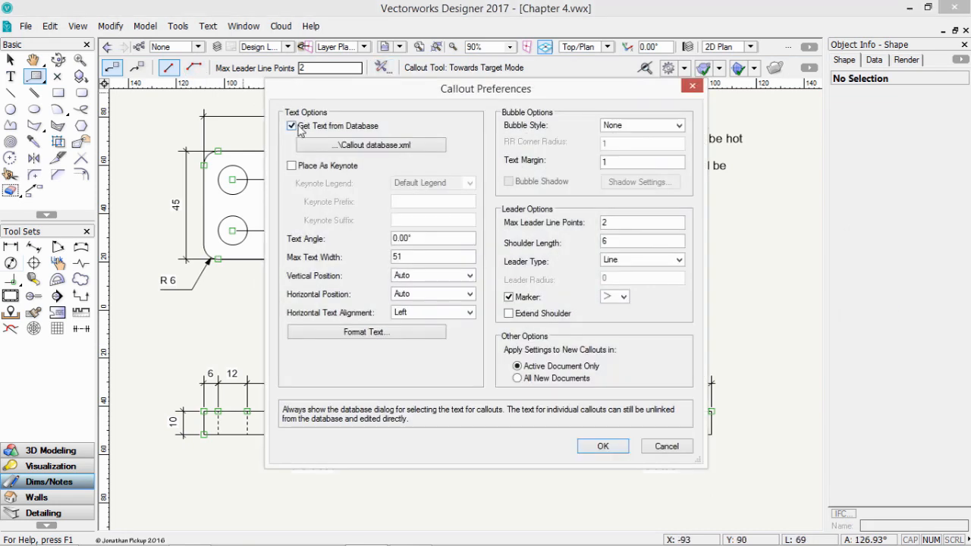
click(602, 446)
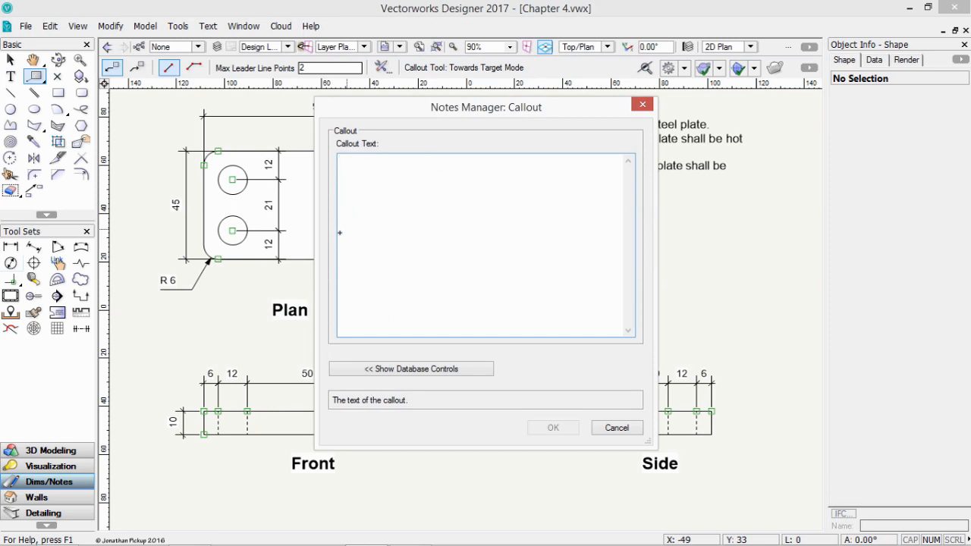
- Enter 'Construct this bracket from mild steel plate', correcting 'form' to 'from', and place the callout
text(Con)
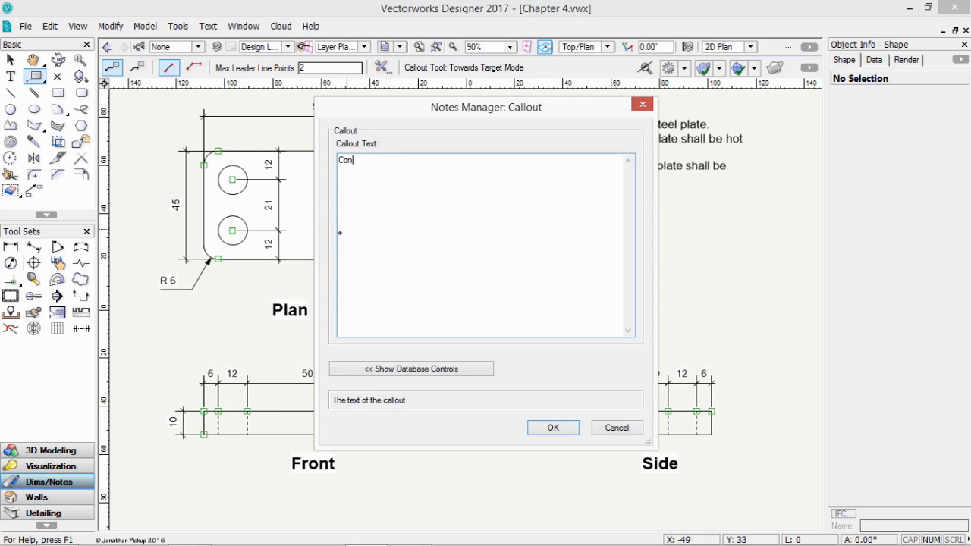
text(struct thi)
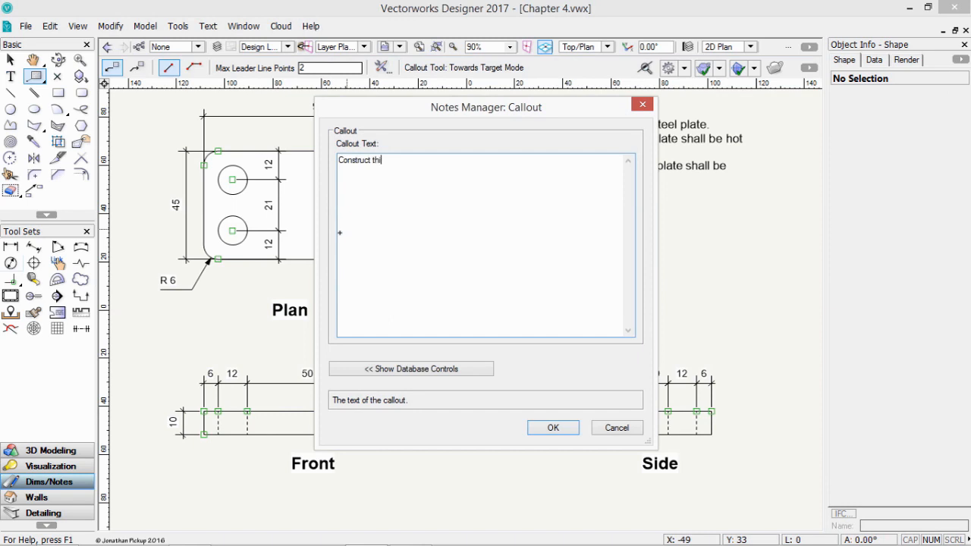
text(s brac)
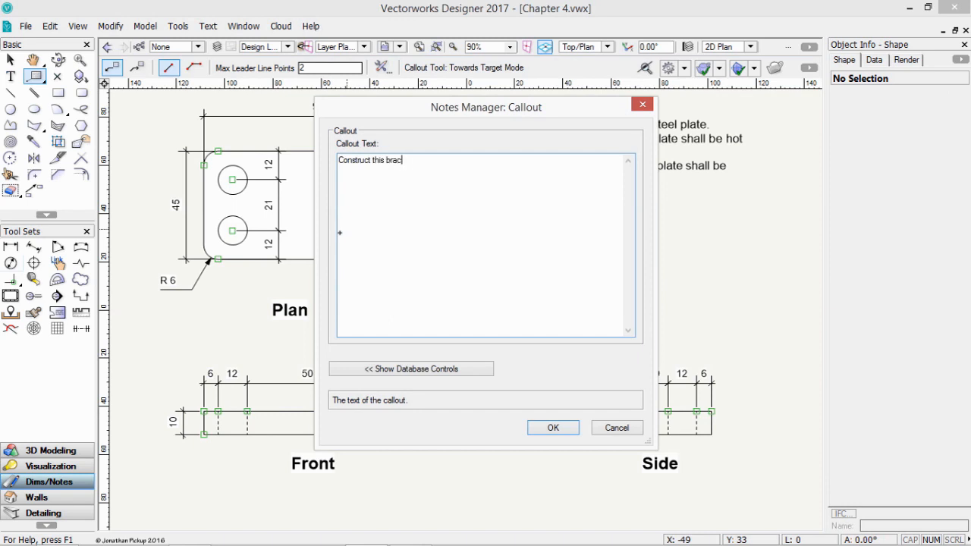
text(ket form mi)
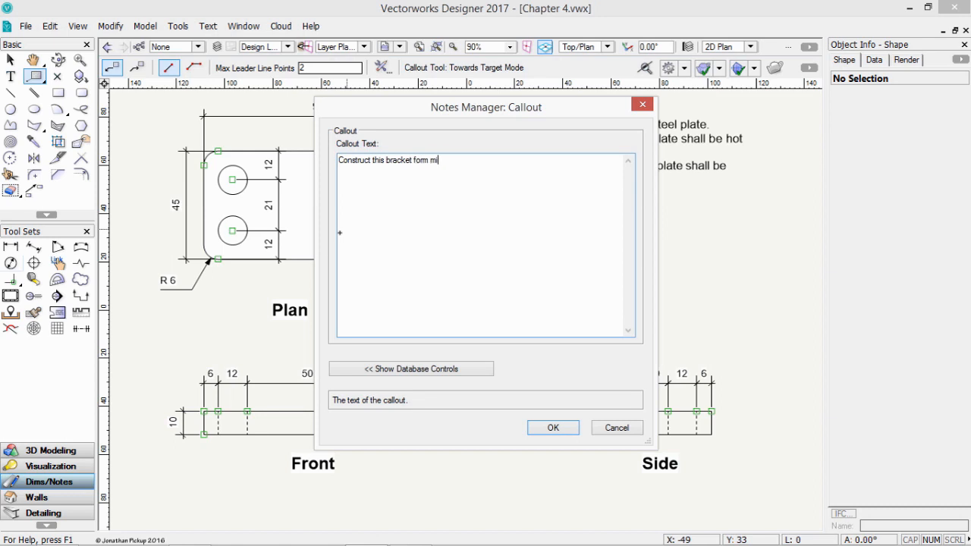
text(ld steel pl)
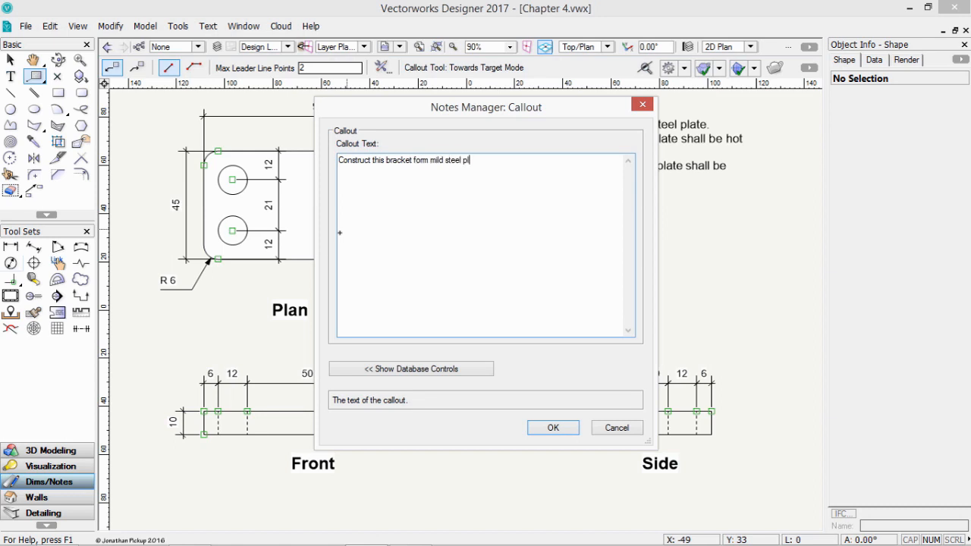
text(ate)
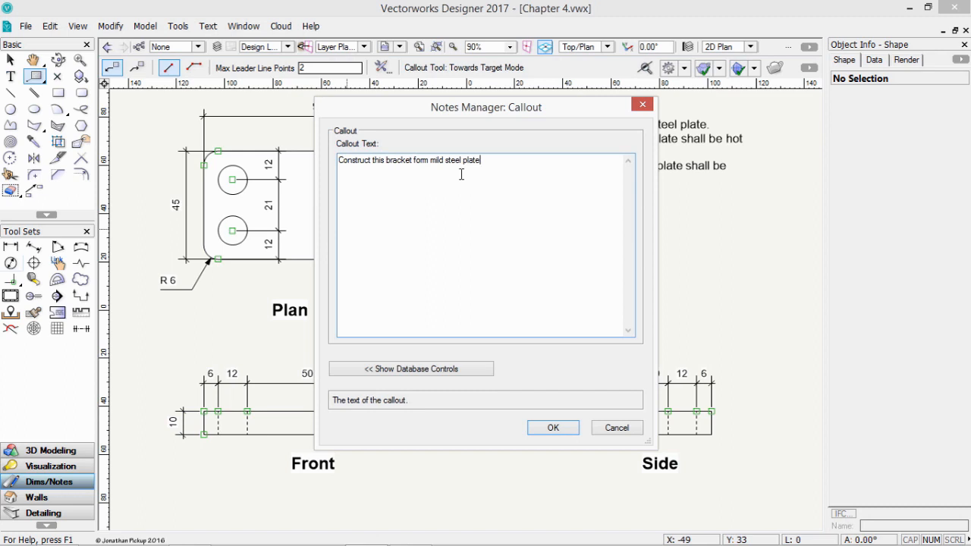
double_click(421, 160)
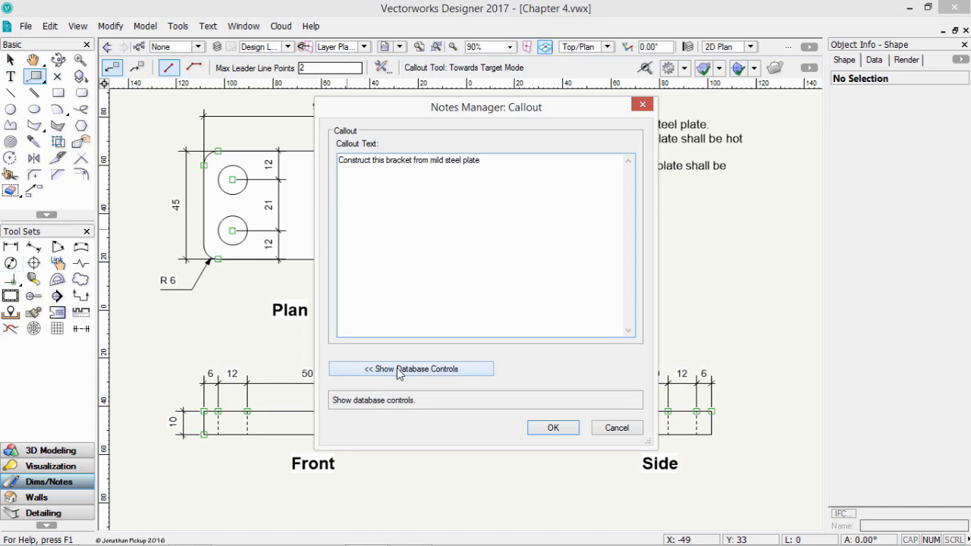
mouse_move(552, 431)
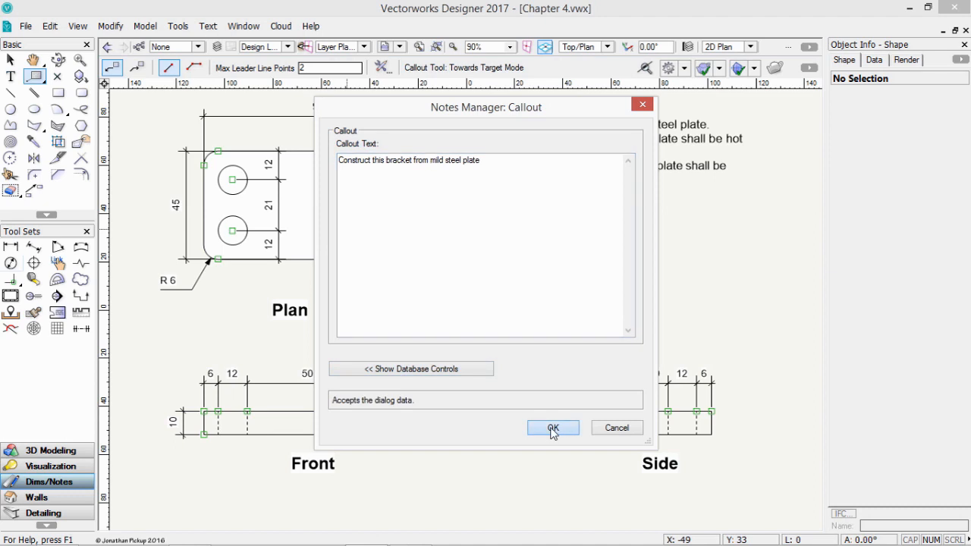
click(552, 427)
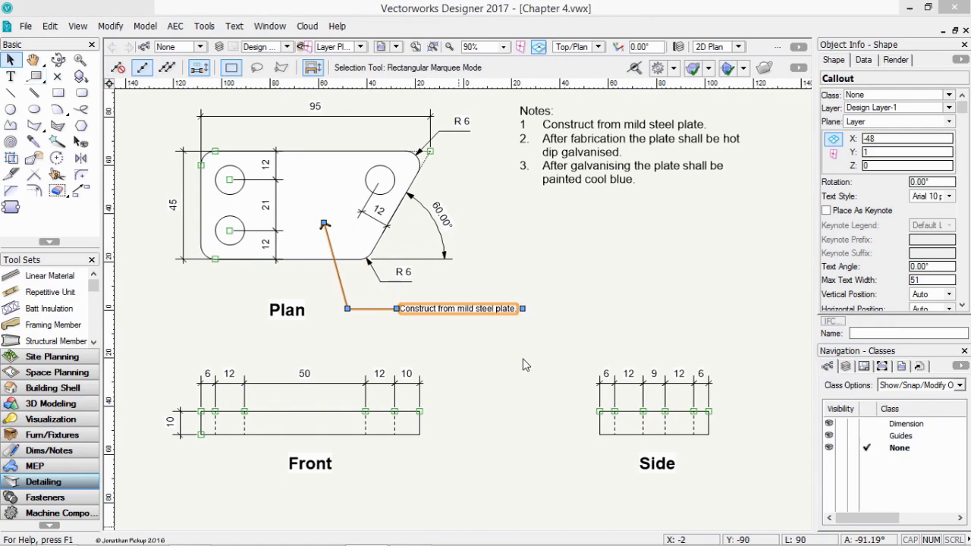
mouse_move(917, 198)
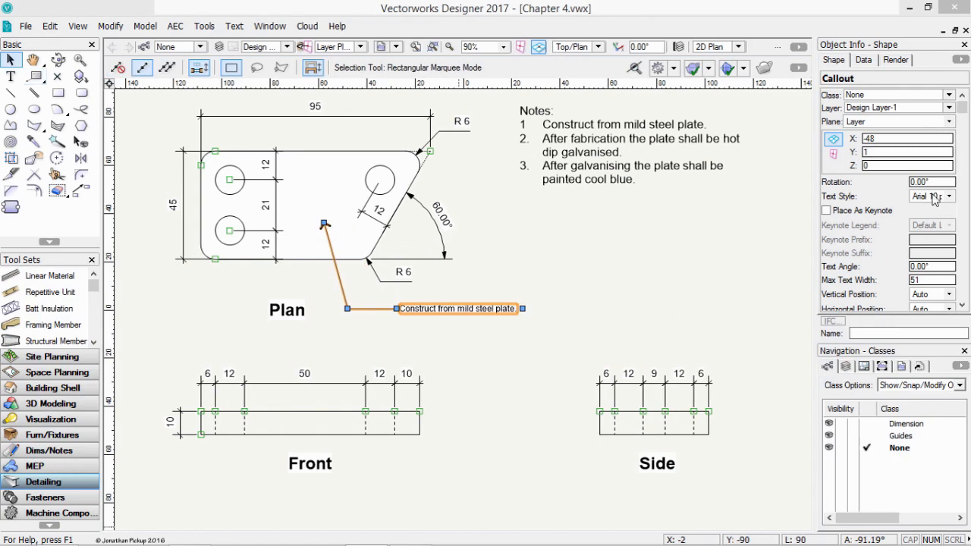
click(946, 196)
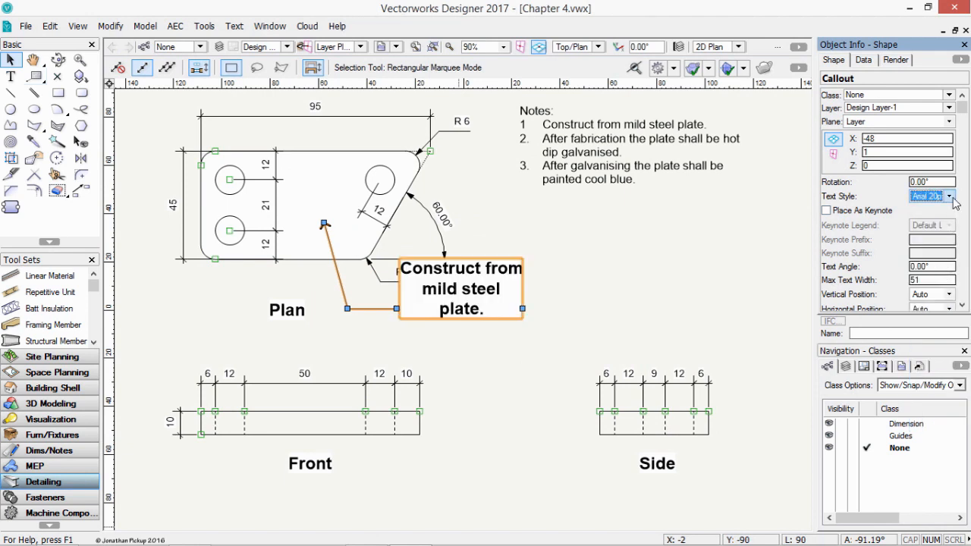
click(952, 196)
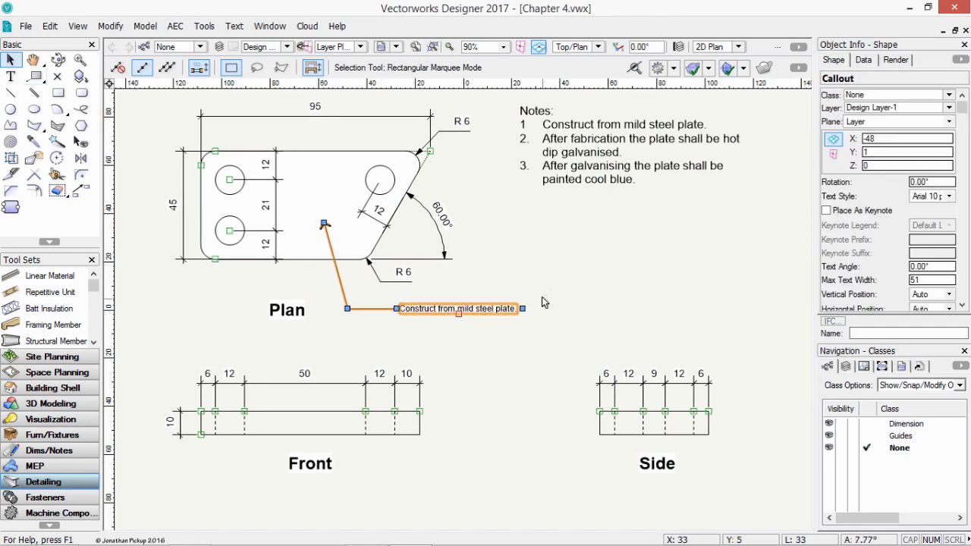
mouse_move(524, 300)
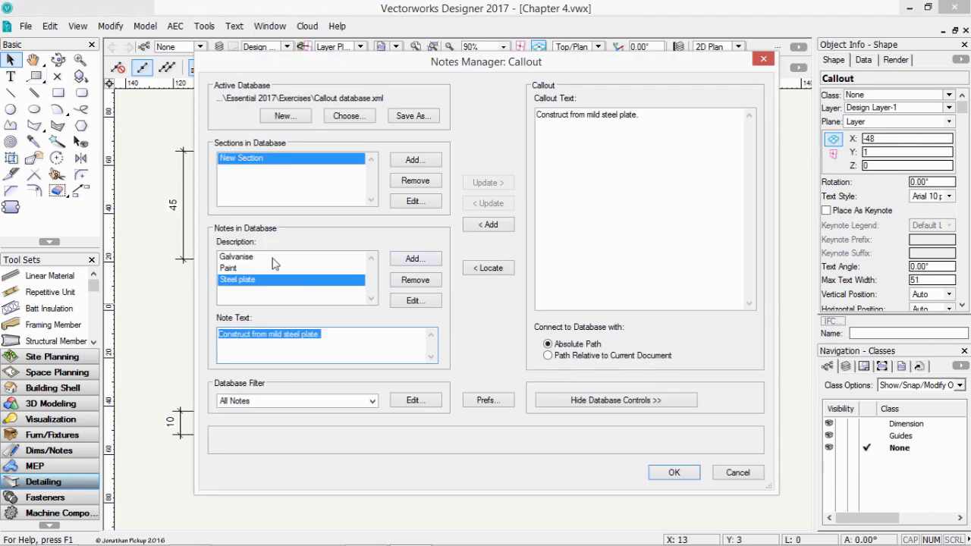
- Place a callout on the plan using the Paint note from the database
click(250, 266)
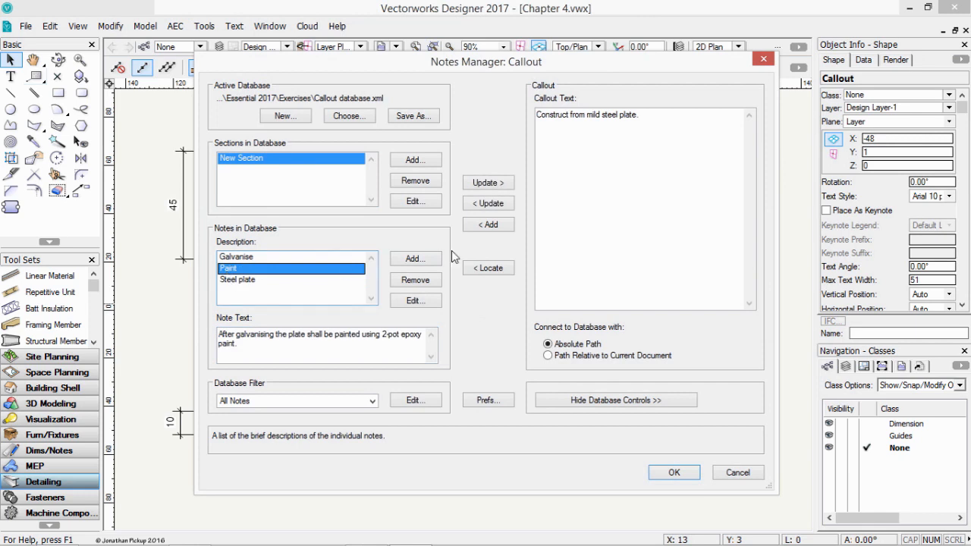
click(488, 182)
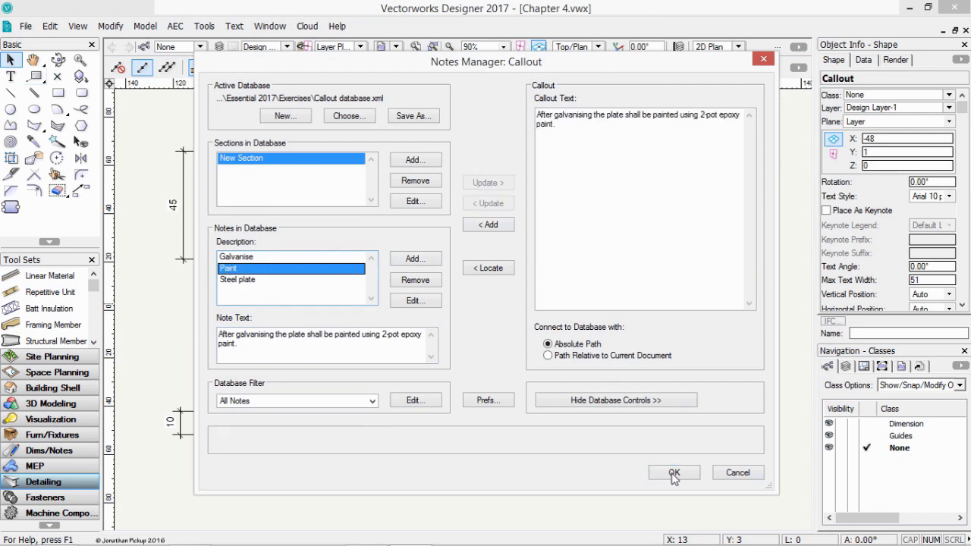
click(673, 474)
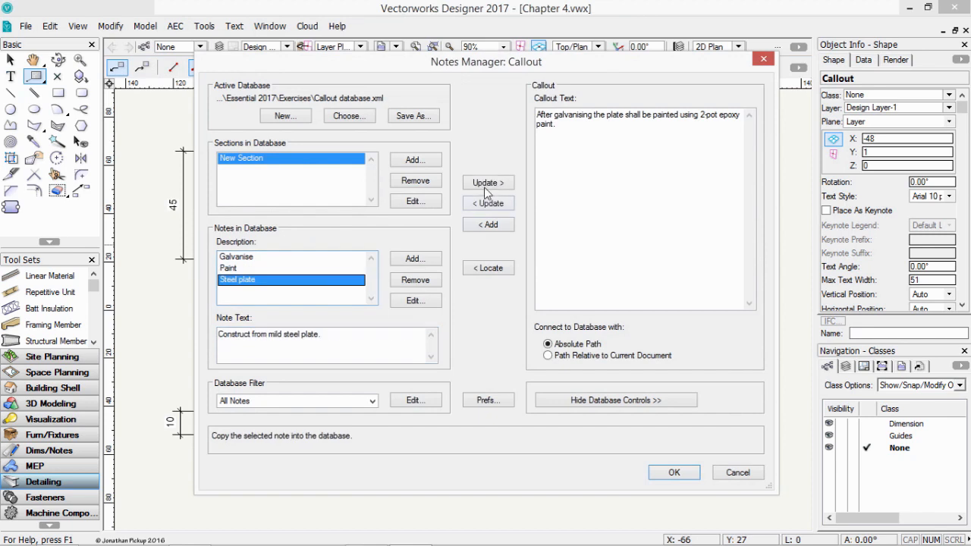
- Place a callout on the front view using the Galvanise note from the database
click(674, 472)
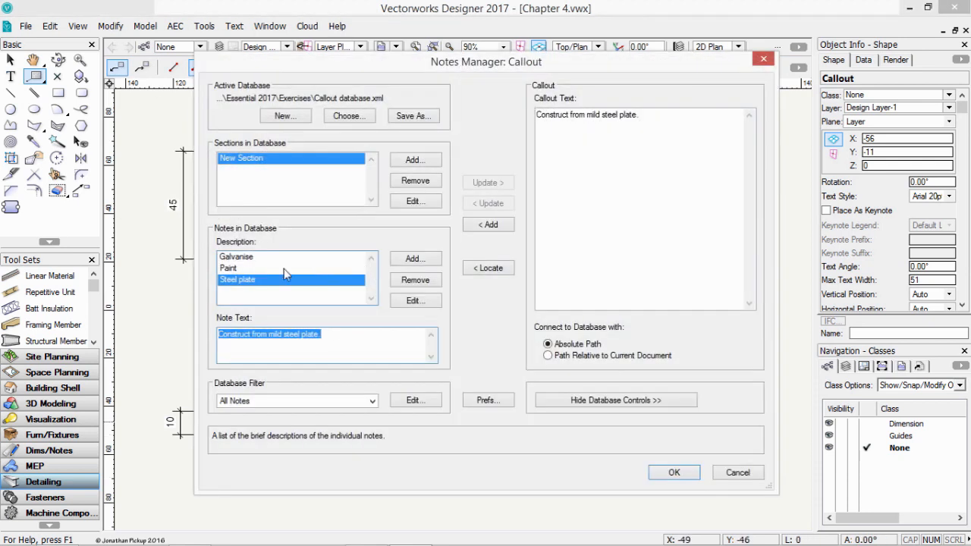
click(237, 256)
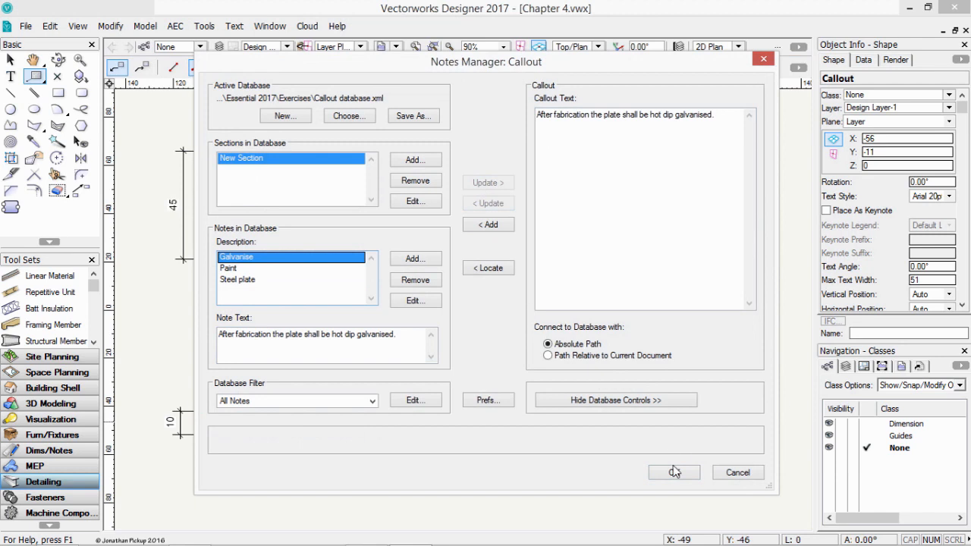
click(674, 472)
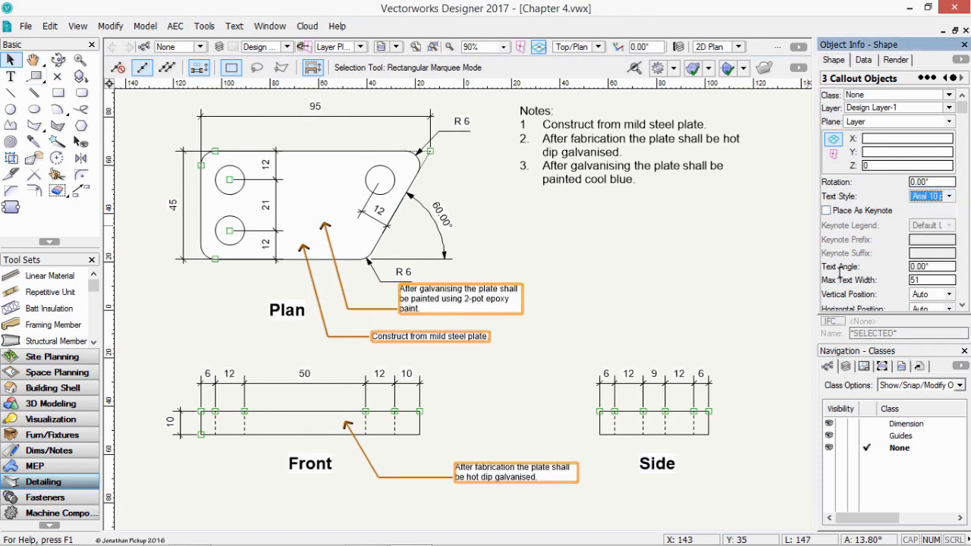
click(431, 337)
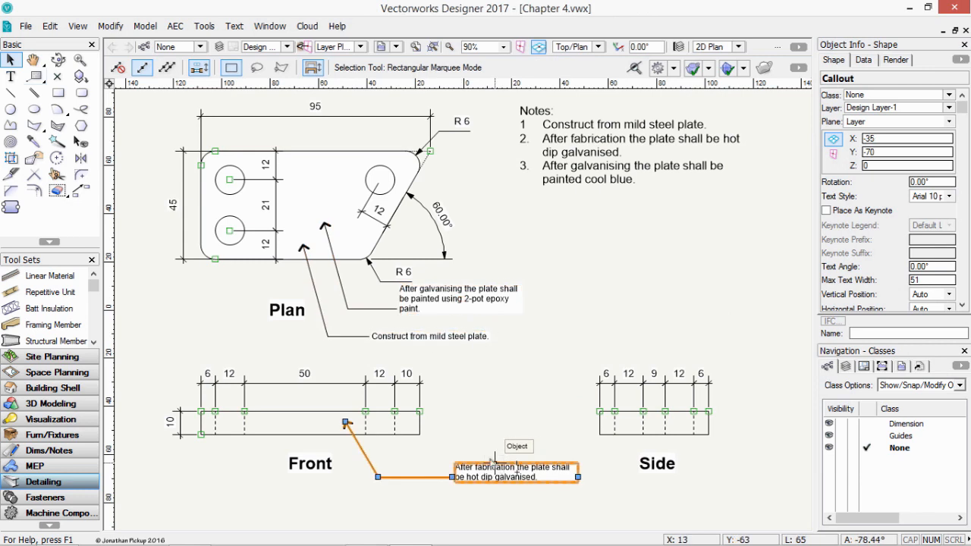
click(585, 156)
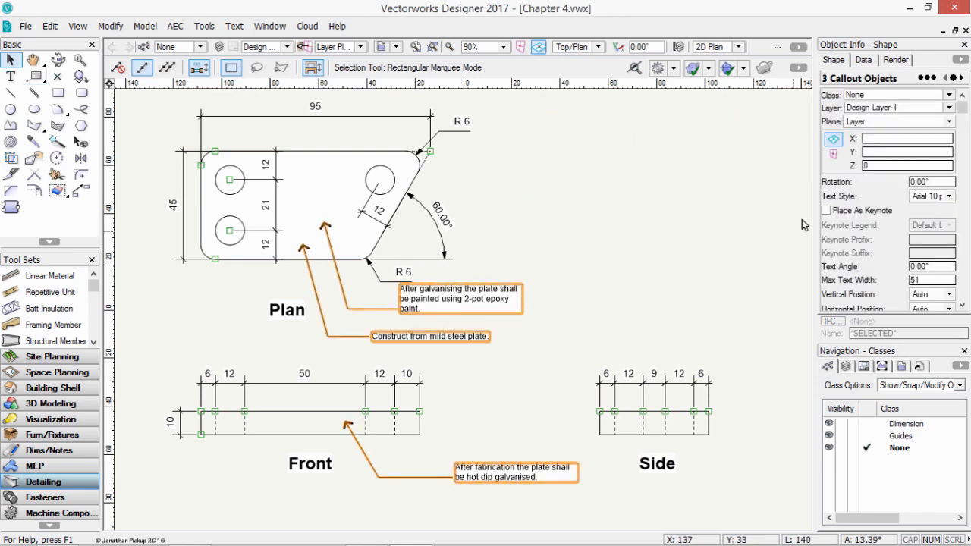
click(825, 209)
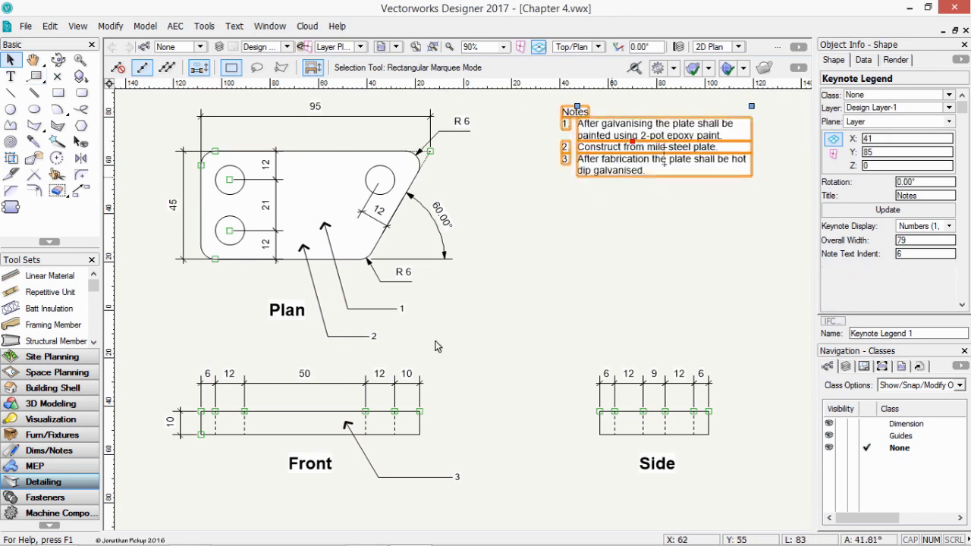
- Tick Place As Keynote for the selected callouts to create the keynote legend
click(370, 335)
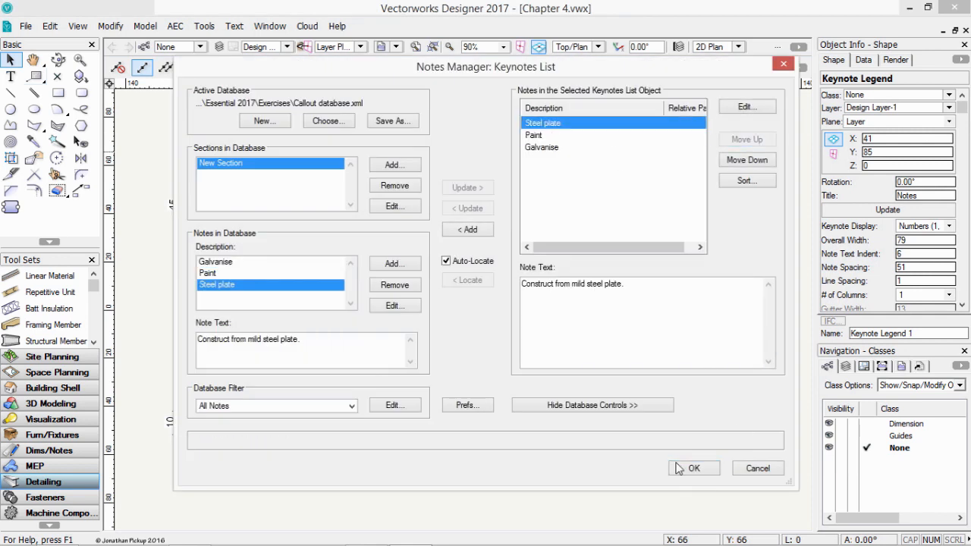
- Move the Galvanise note up so the legend reads steel plate, galvanising, paint
click(698, 467)
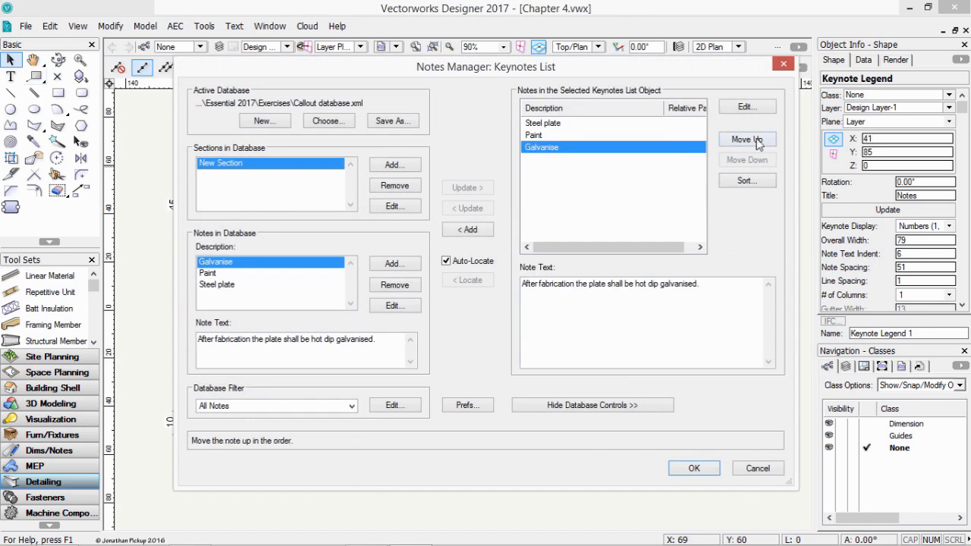
click(695, 467)
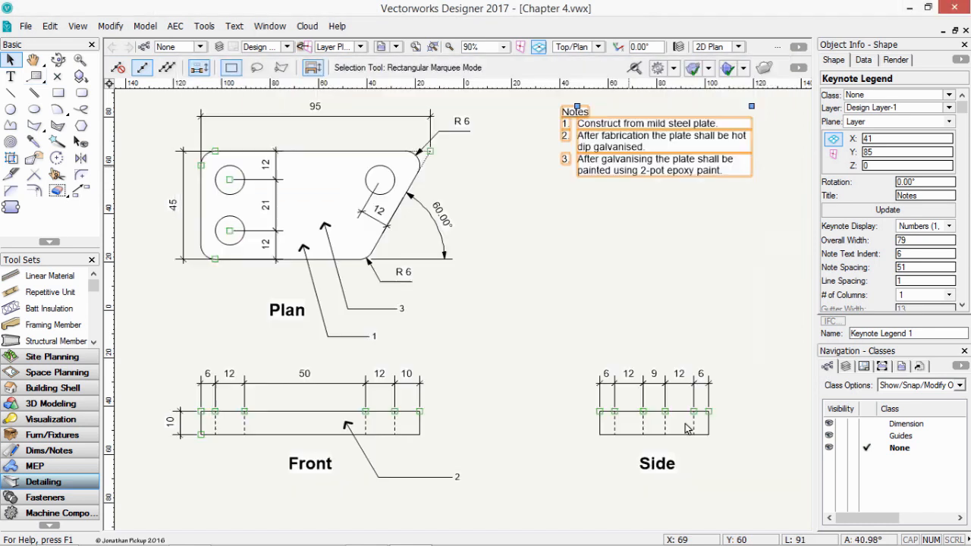
- Show the Keynote Display options: numbers, letters or note descriptions
click(642, 320)
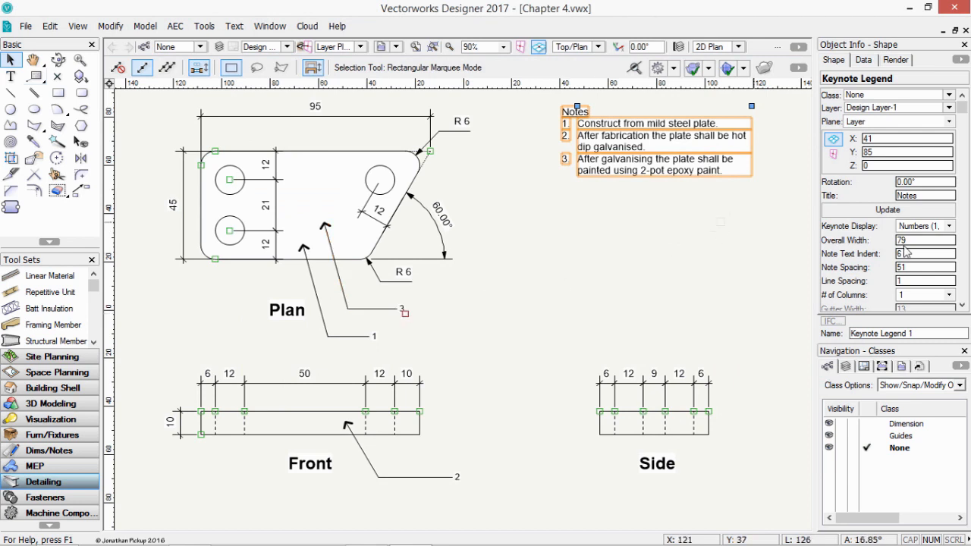
click(946, 224)
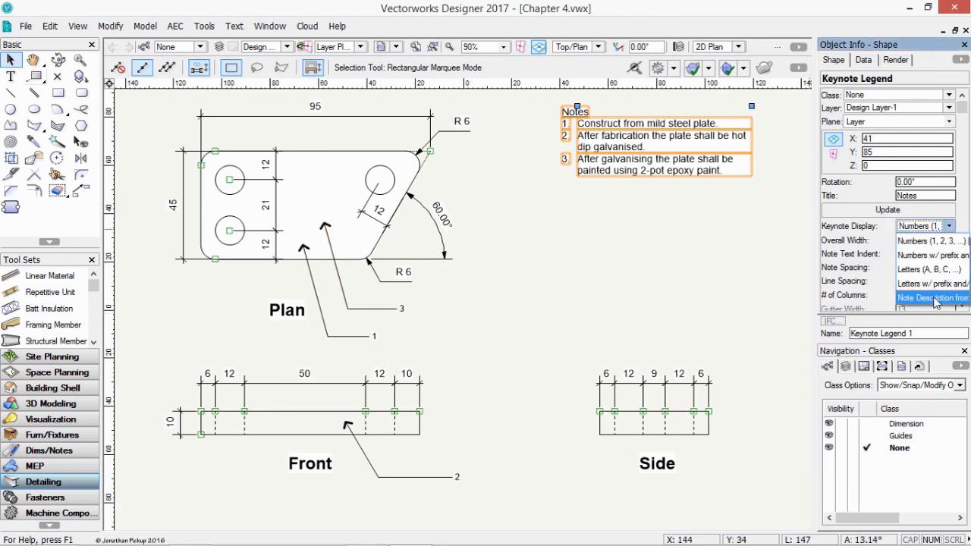